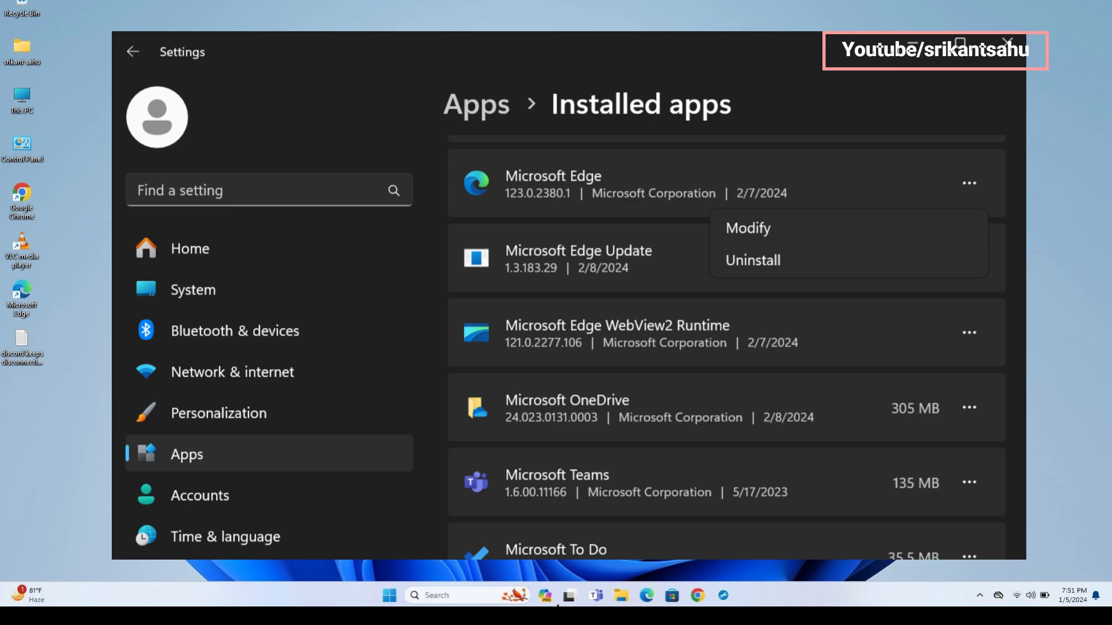
Close the Settings window so the desktop shows
{"action": "left_click", "coordinate": [1005, 43]}
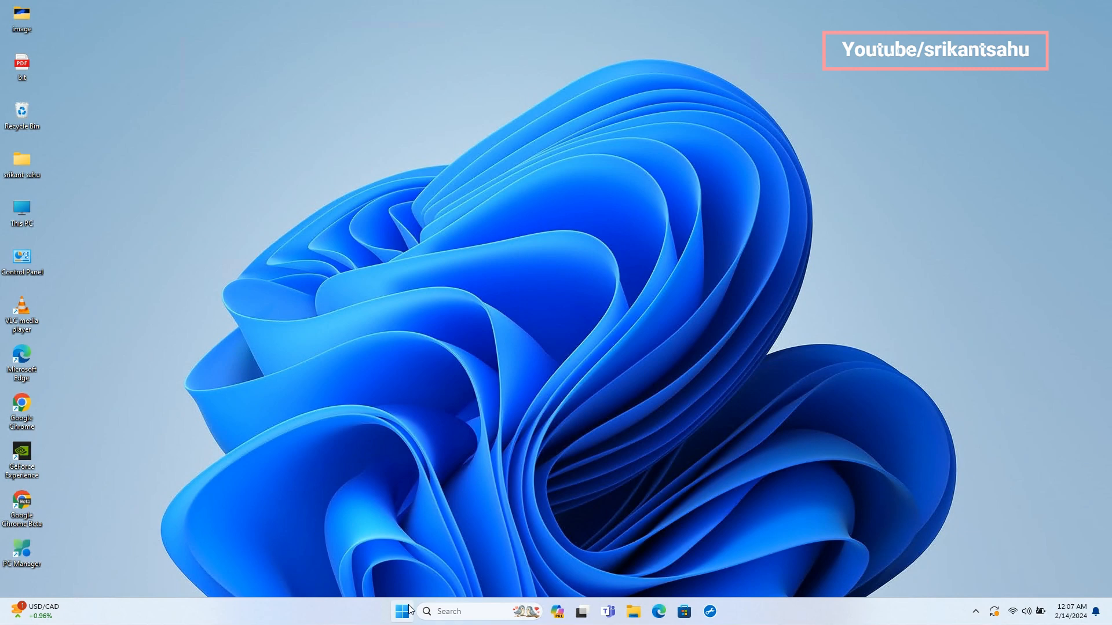
From Start, reach Windows Update and choose Restart now to finish the pending KB5034765 updates
{"action": "left_click", "coordinate": [401, 612]}
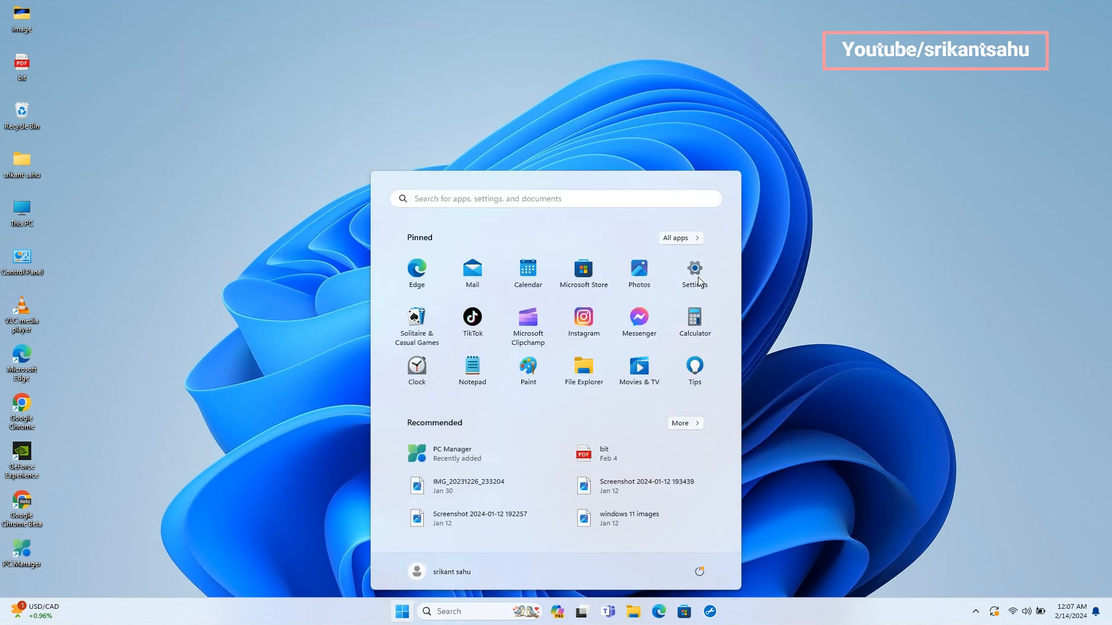
{"action": "left_click", "coordinate": [693, 271]}
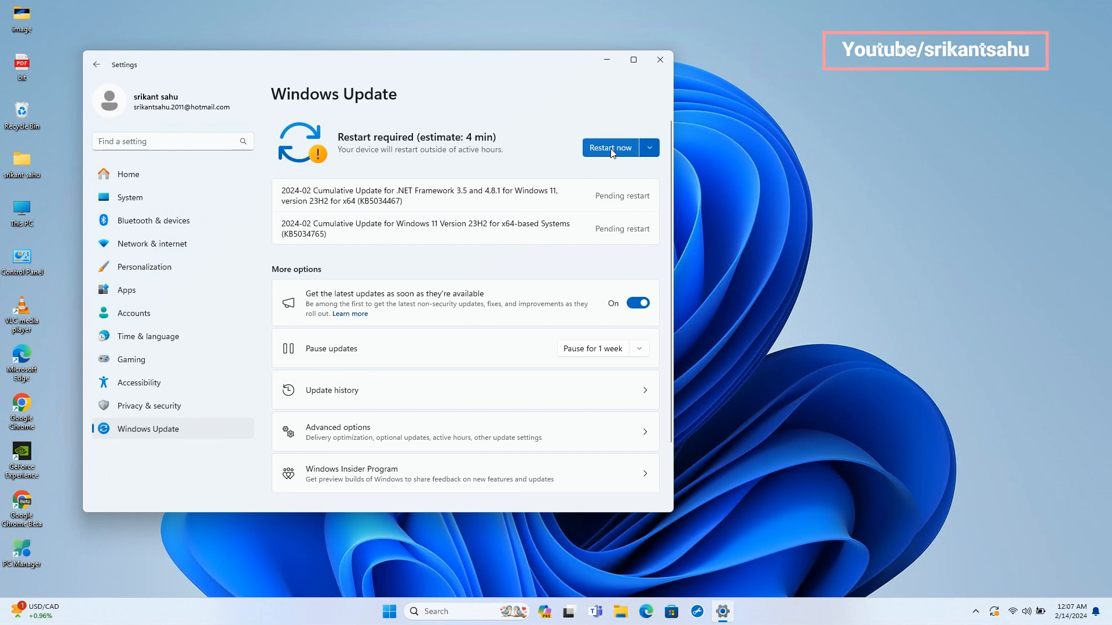
{"action": "mouse_move", "coordinate": [470, 60]}
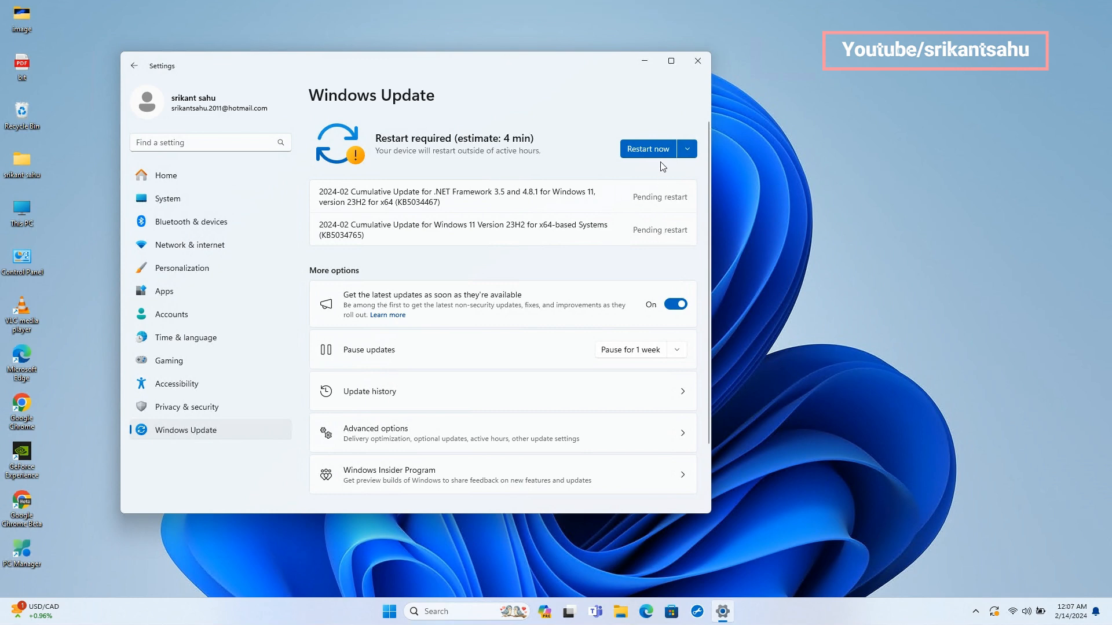
{"action": "left_click", "coordinate": [696, 60]}
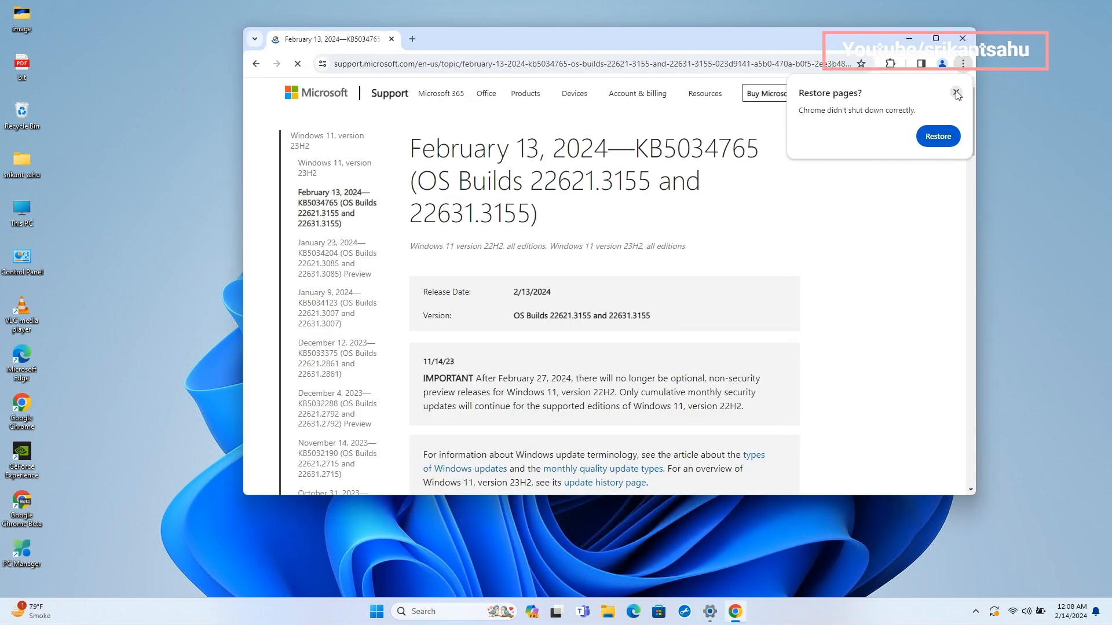
Dismiss the Restore pages prompt, read the Copilot highlight and expand Windows 11 version 22H2 under Improvements
{"action": "left_click", "coordinate": [956, 94]}
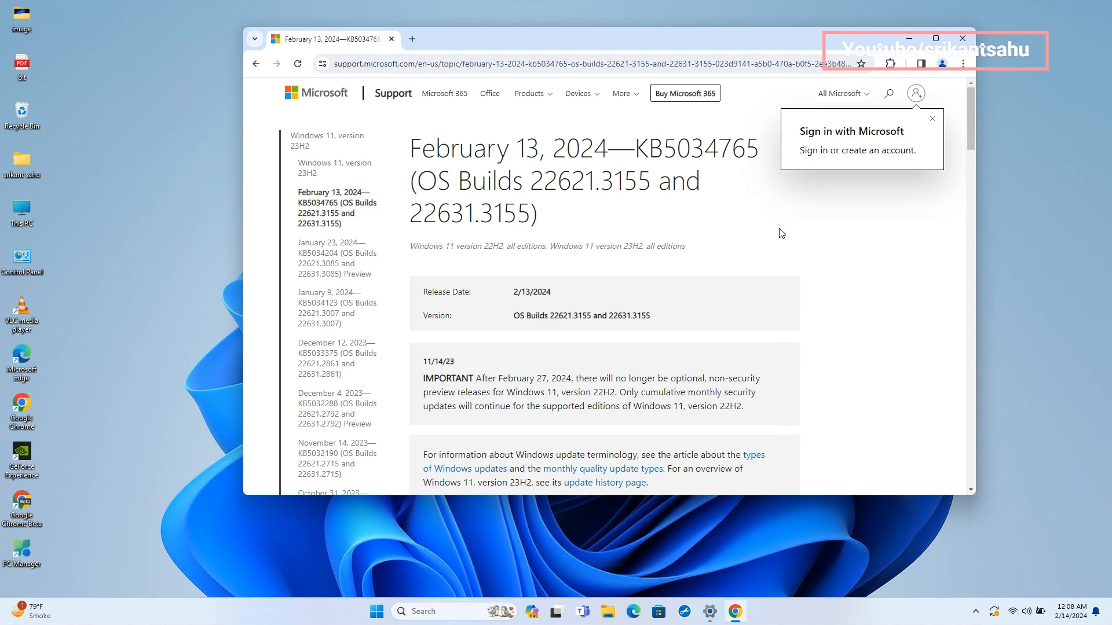
{"action": "scroll", "scroll_direction": "down", "scroll_amount": 3}
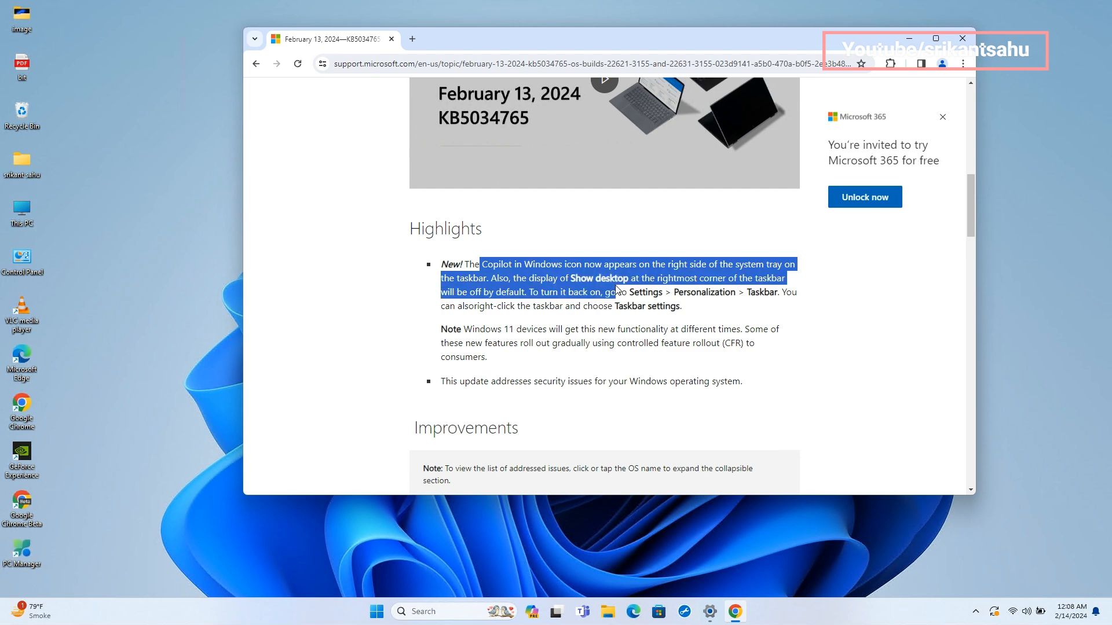
{"action": "left_click_drag", "start_coordinate": [615, 292], "coordinate": [680, 306]}
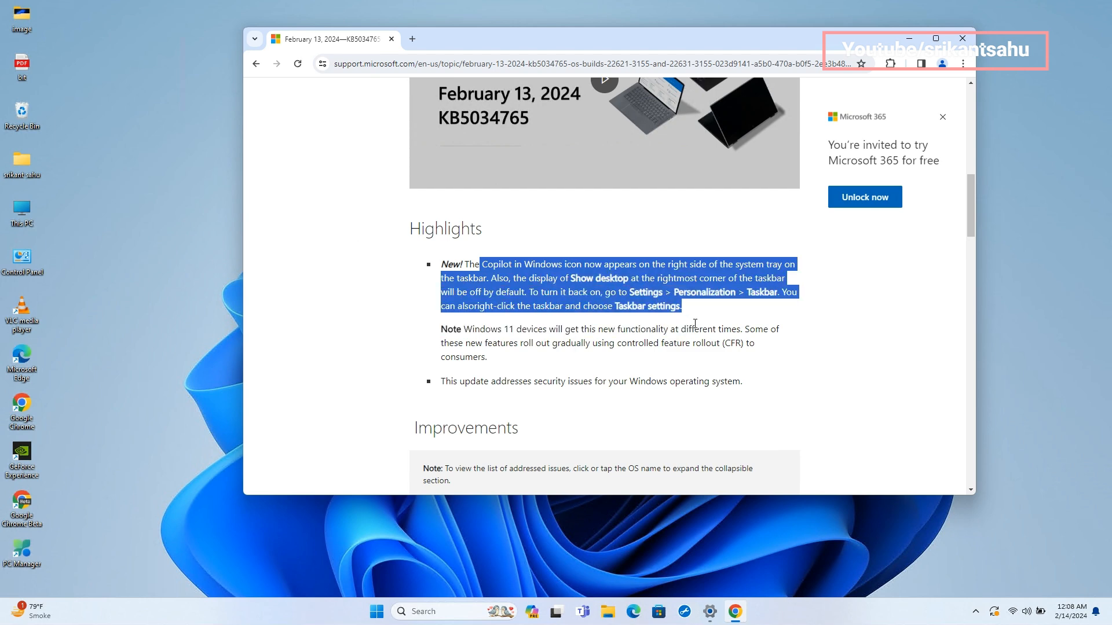
{"action": "scroll", "scroll_direction": "down", "scroll_amount": 3}
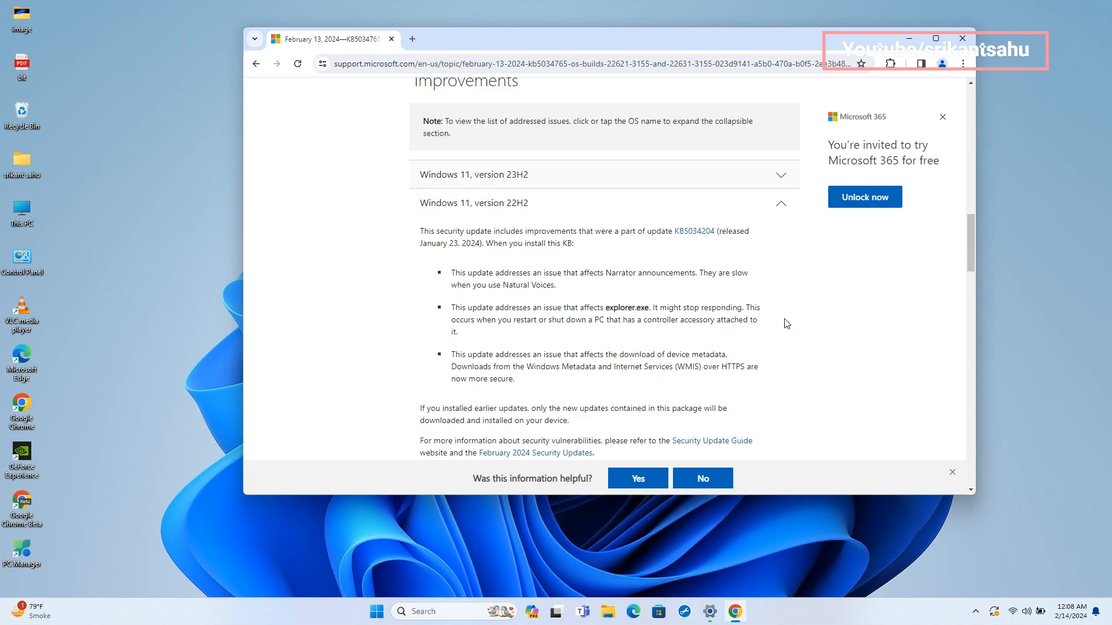
{"action": "left_click_drag", "start_coordinate": [468, 272], "coordinate": [651, 276]}
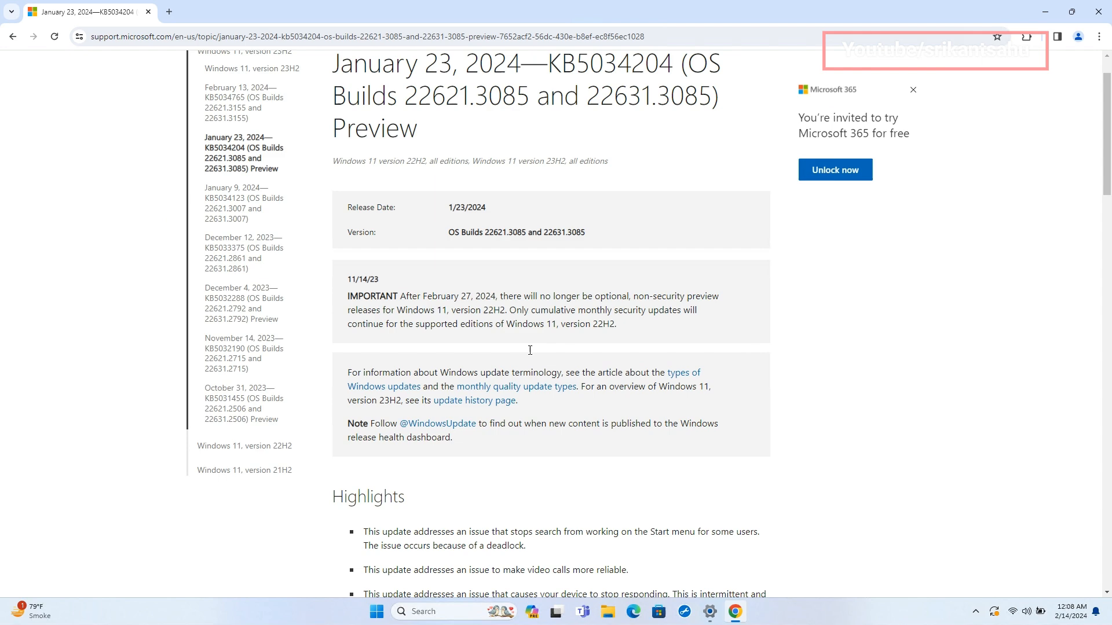
Scroll through KB5034204's Highlights and the expanded 22H2 Improvements list
{"action": "scroll", "scroll_direction": "down", "scroll_amount": 3}
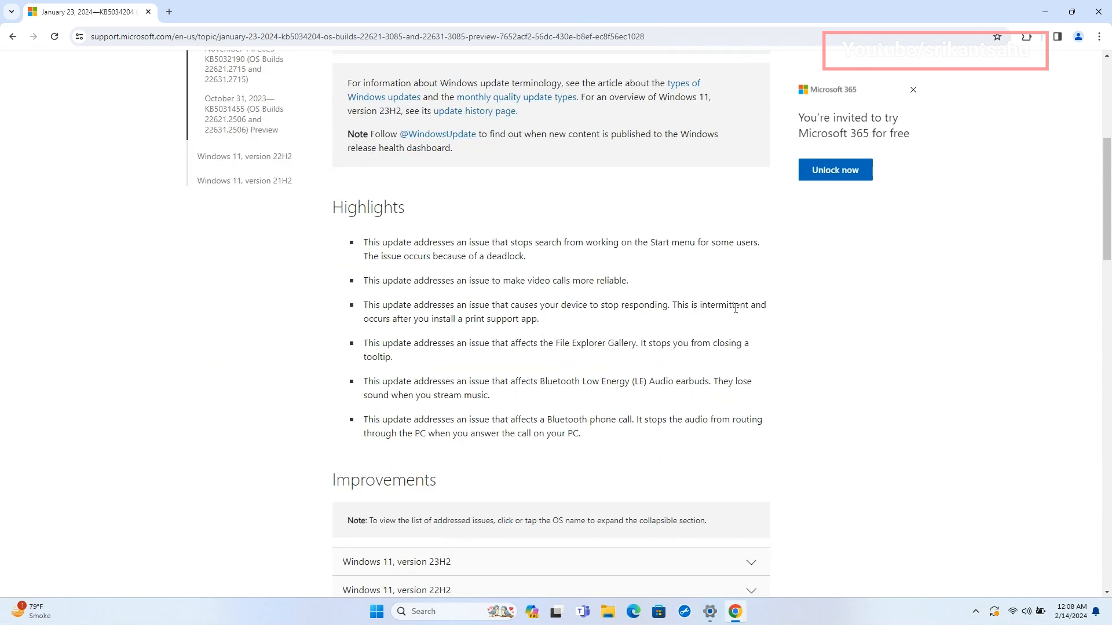
{"action": "mouse_move", "coordinate": [357, 242]}
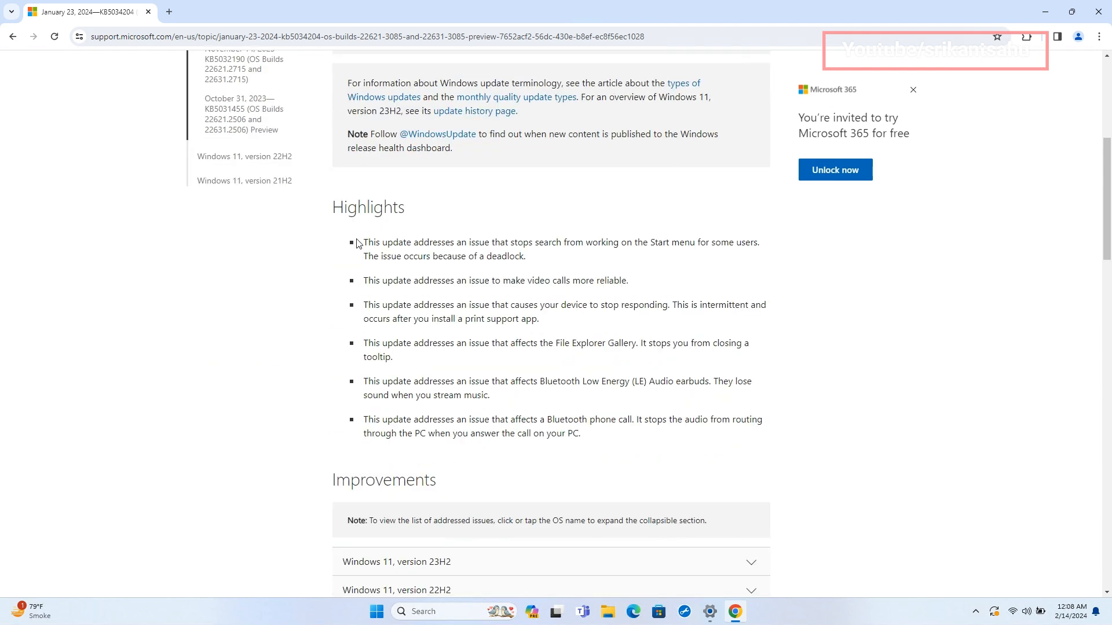
{"action": "mouse_move", "coordinate": [488, 374]}
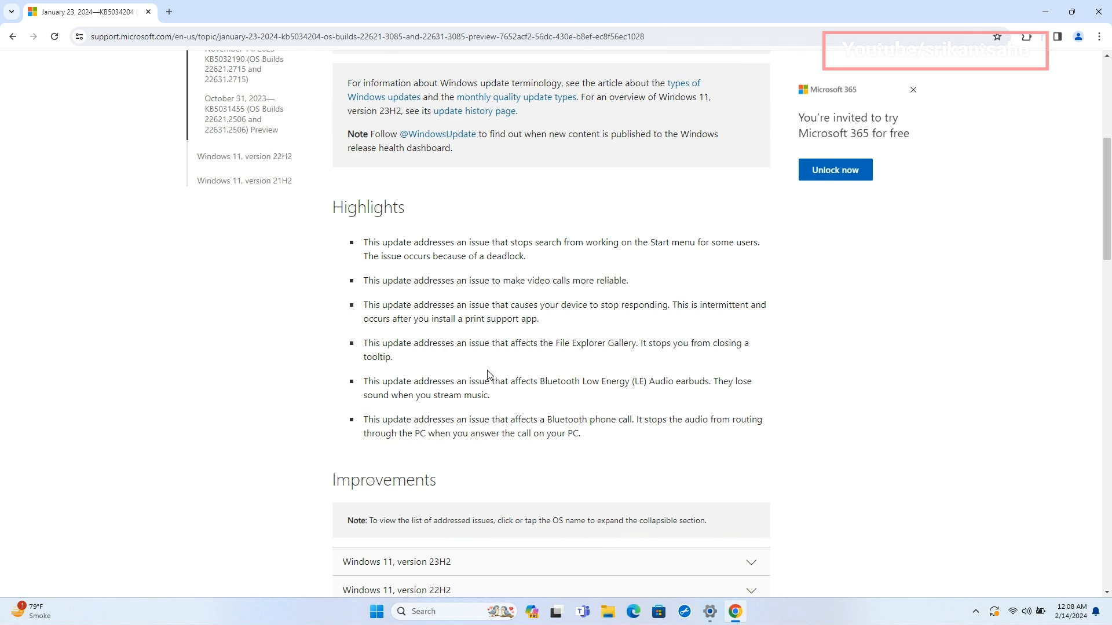
{"action": "mouse_move", "coordinate": [359, 244]}
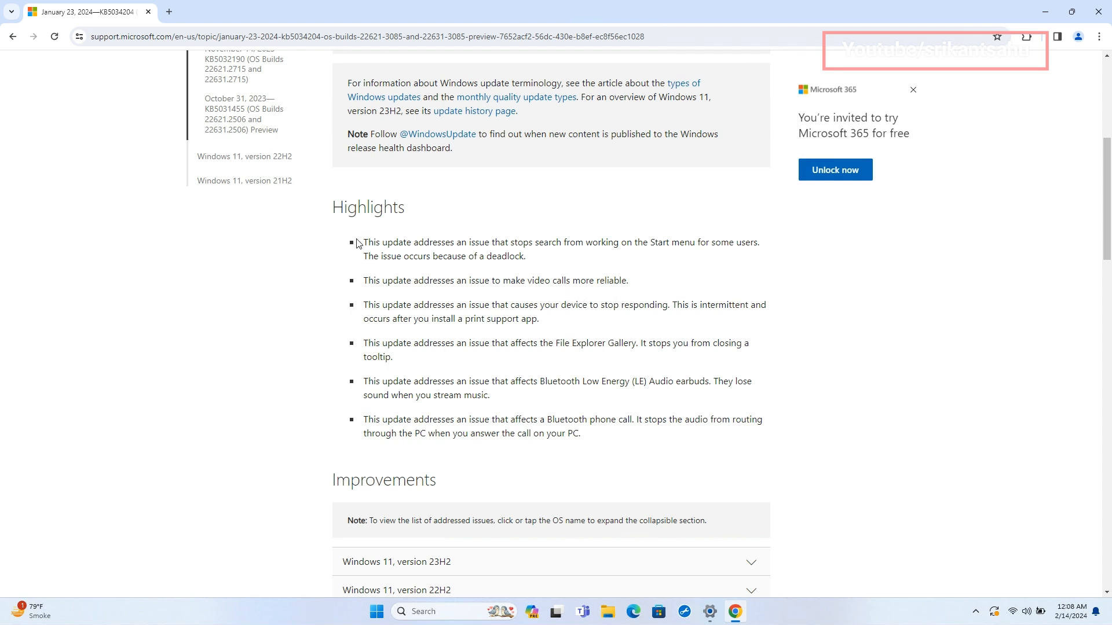
{"action": "mouse_move", "coordinate": [469, 359]}
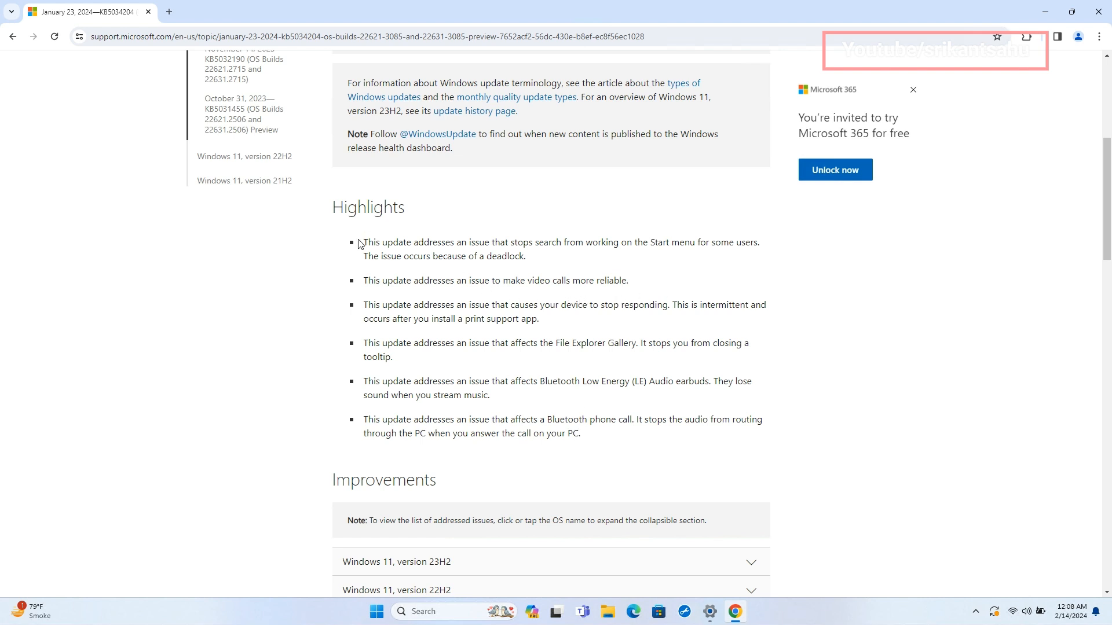
{"action": "mouse_move", "coordinate": [448, 349]}
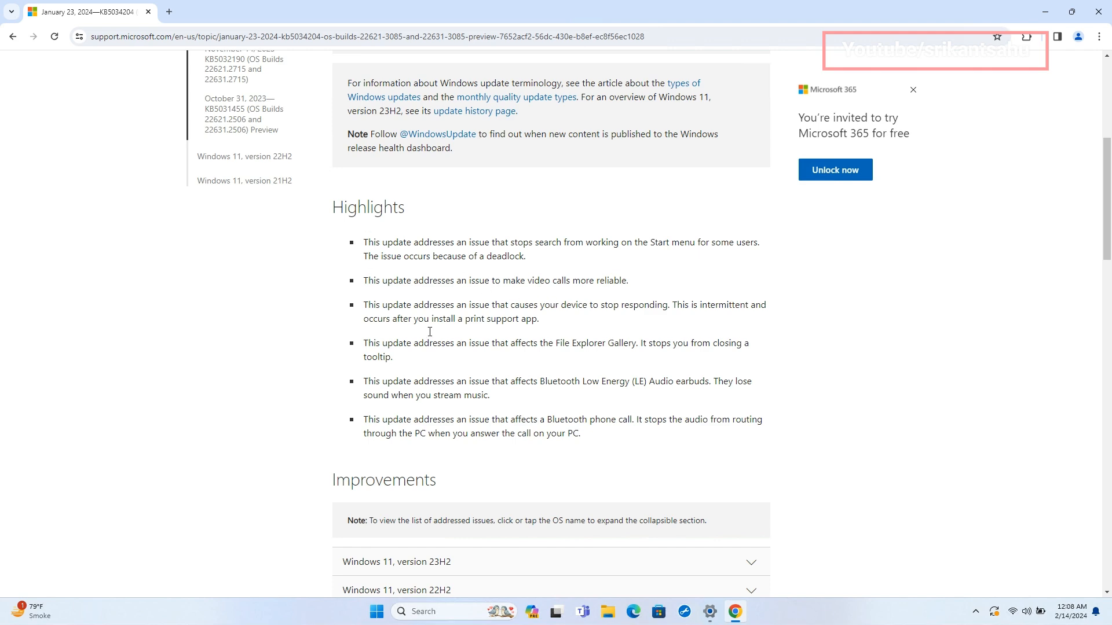
{"action": "scroll", "scroll_direction": "down", "scroll_amount": 3}
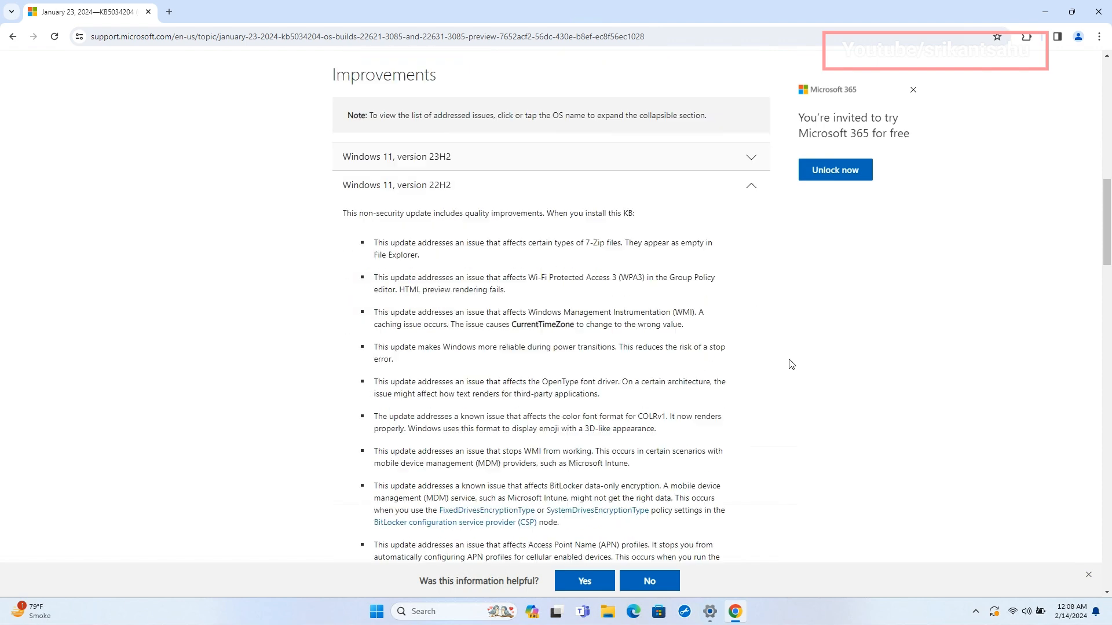
{"action": "scroll", "scroll_direction": "down", "scroll_amount": 3}
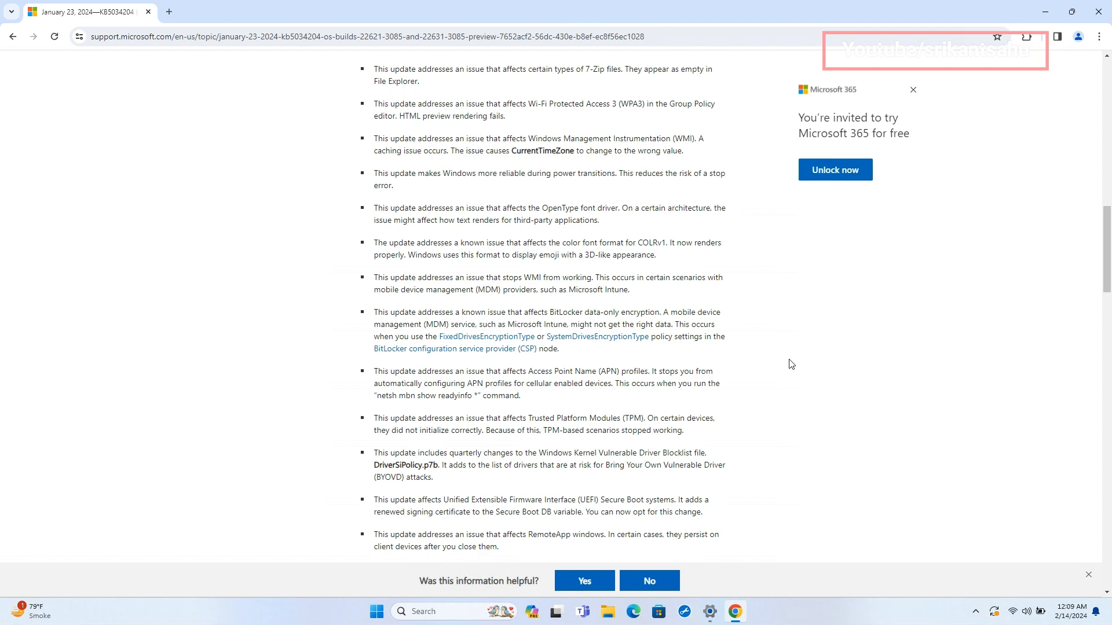
{"action": "scroll", "scroll_direction": "down", "scroll_amount": 3}
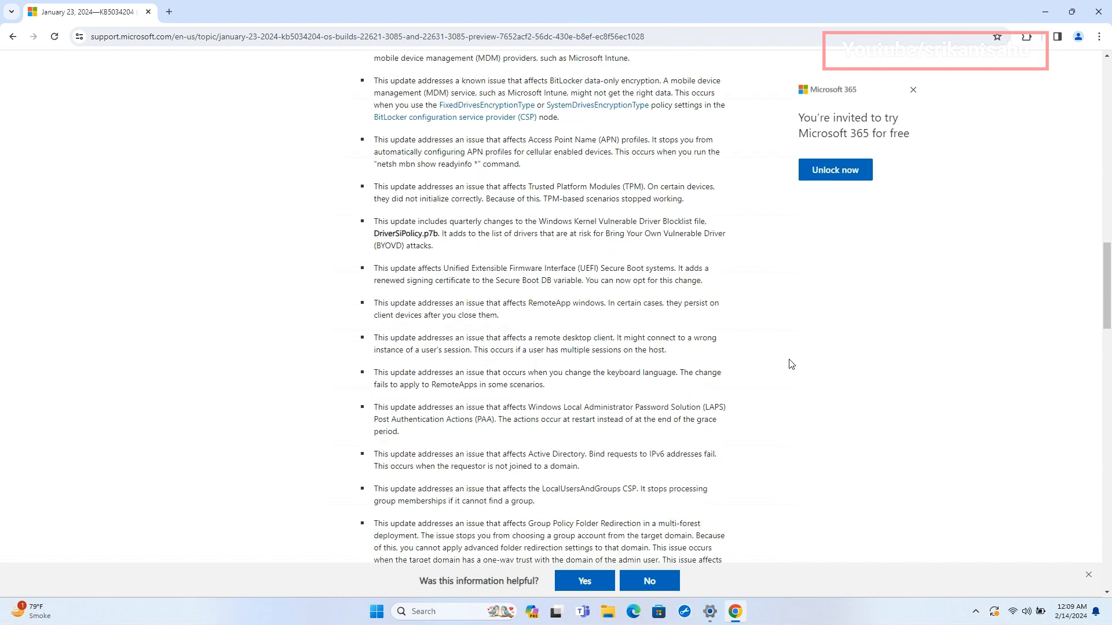
{"action": "scroll", "scroll_direction": "down", "scroll_amount": 3}
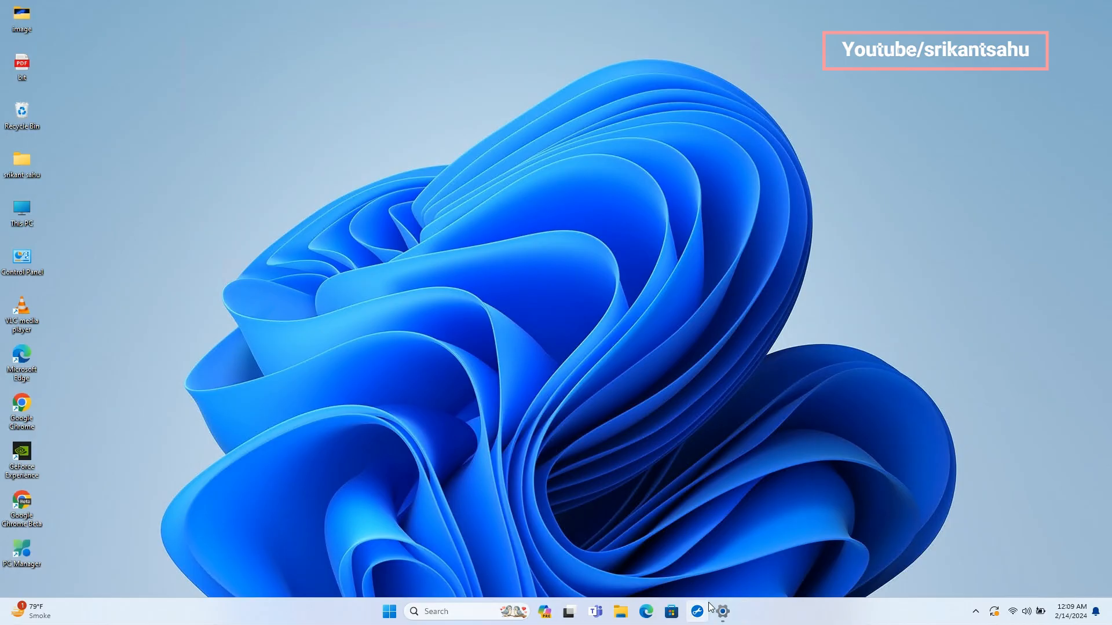
Sign back in and search the taskbar for 'winver'
{"action": "left_click", "coordinate": [721, 611]}
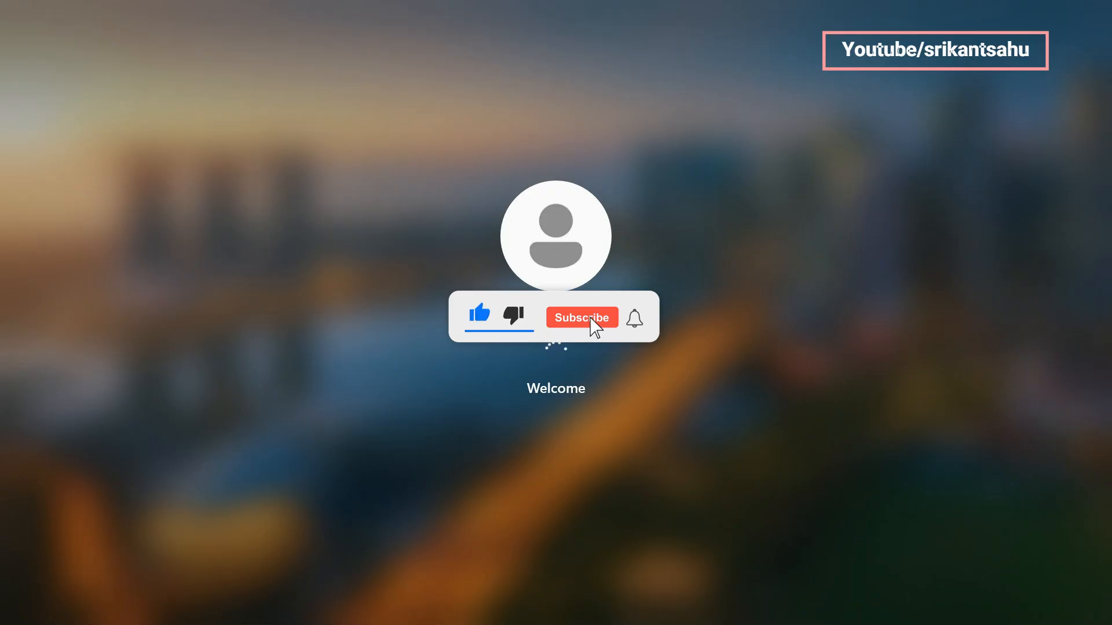
{"action": "left_click", "coordinate": [581, 318]}
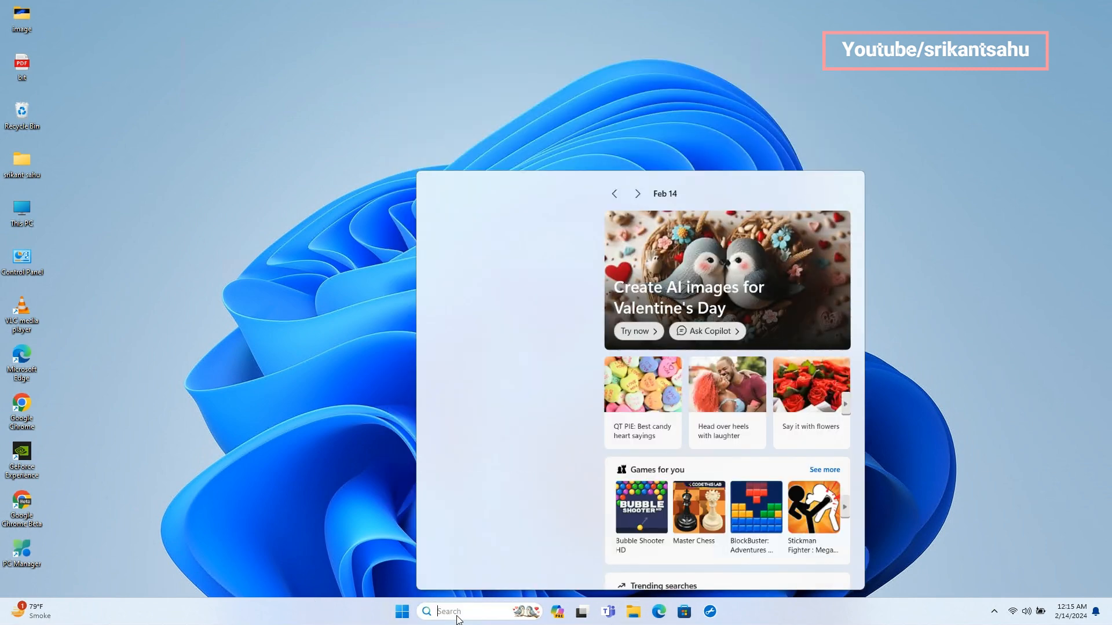
{"action": "type", "text": "winver"}
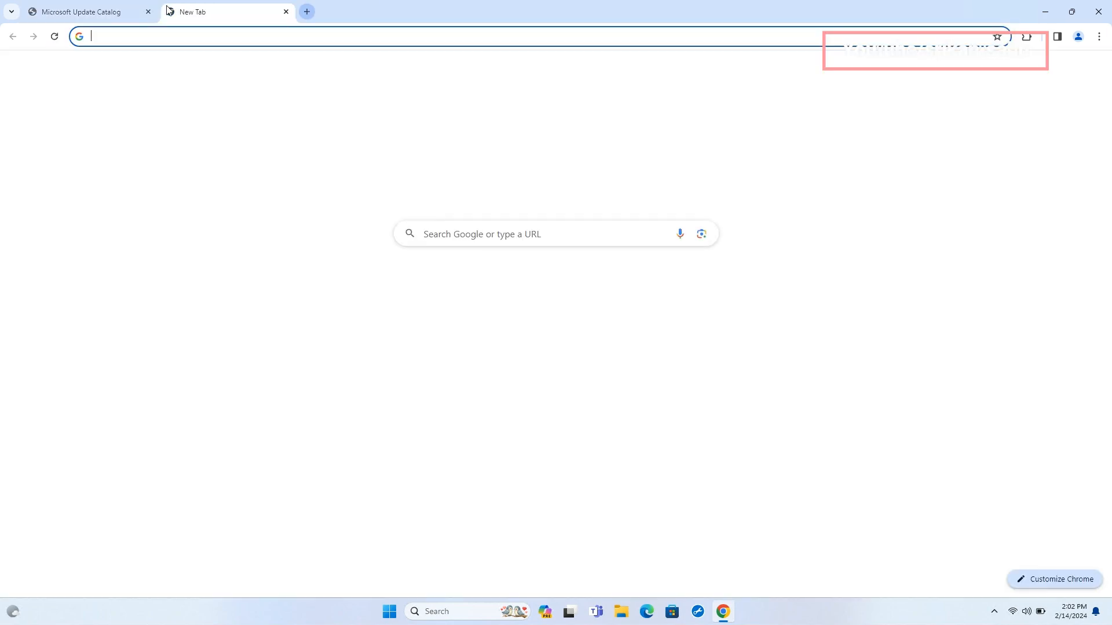
Search Google for 'windows 11 KB5034765' and go to the Microsoft Support result
{"action": "type", "text": "windows 11 KB5034765"}
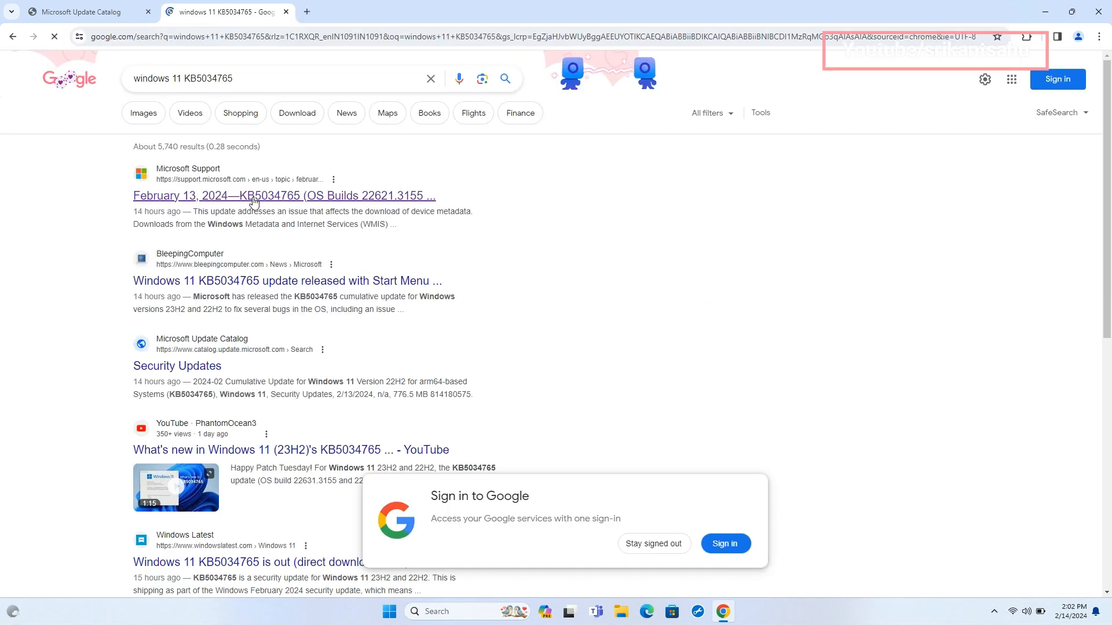
{"action": "left_click", "coordinate": [284, 196]}
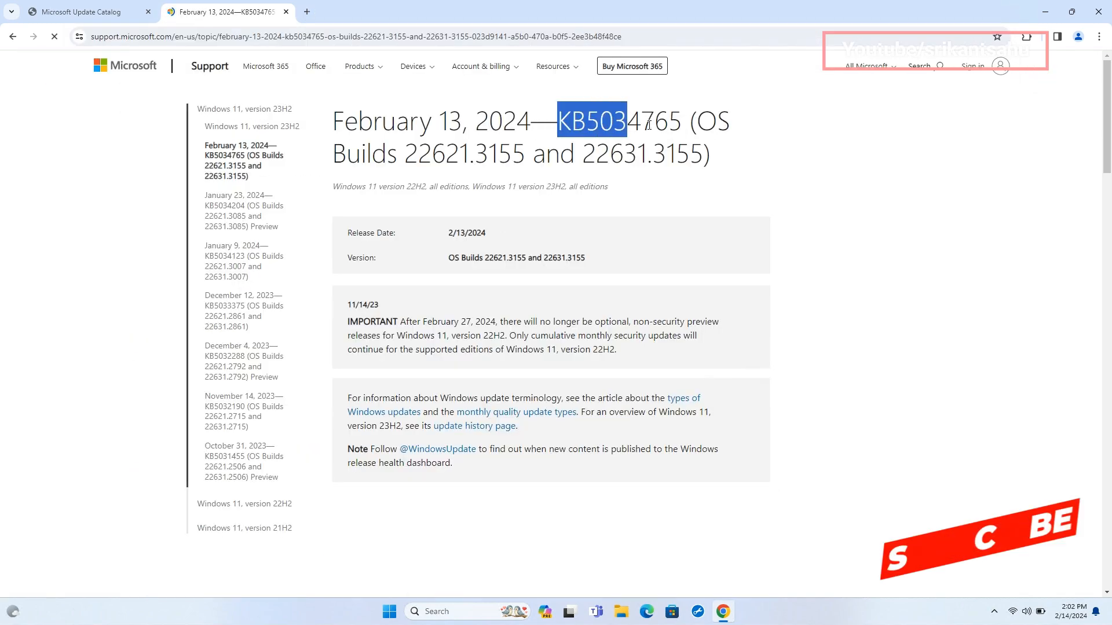
{"action": "left_click", "coordinate": [84, 11]}
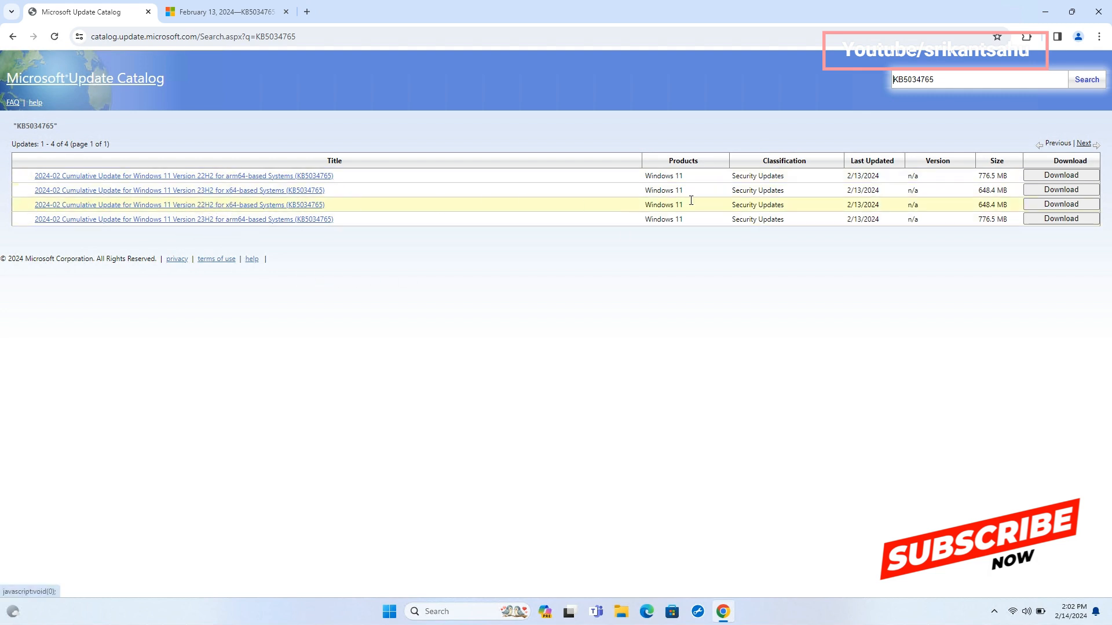
Download the KB5034765 .msu package for Windows 11 22H2 x64 and check its progress
{"action": "left_click", "coordinate": [1061, 219]}
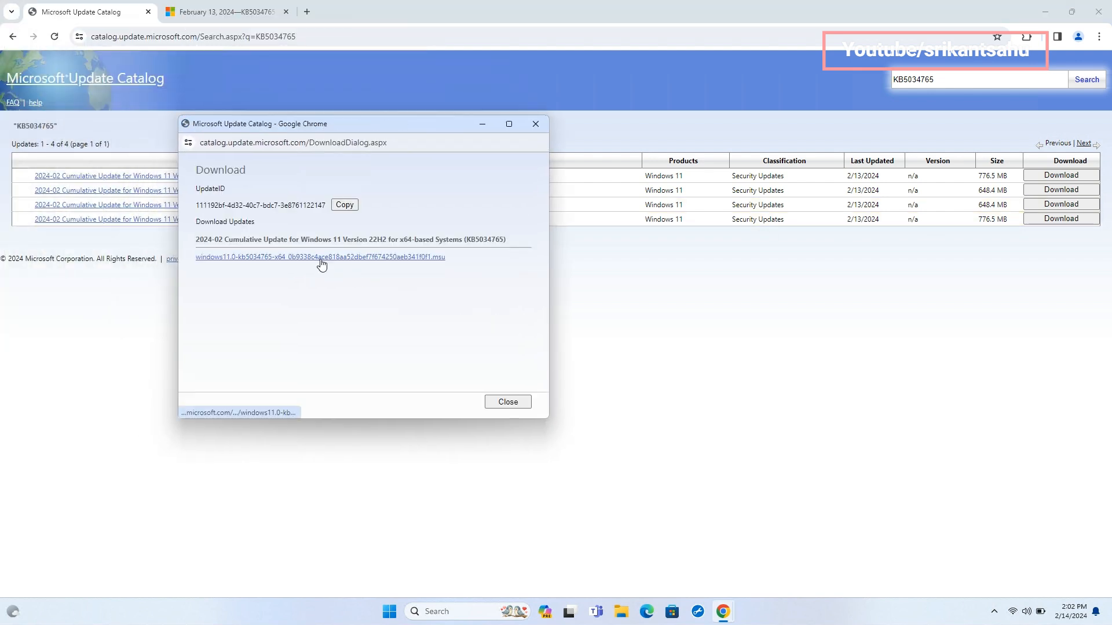
{"action": "left_click", "coordinate": [320, 257]}
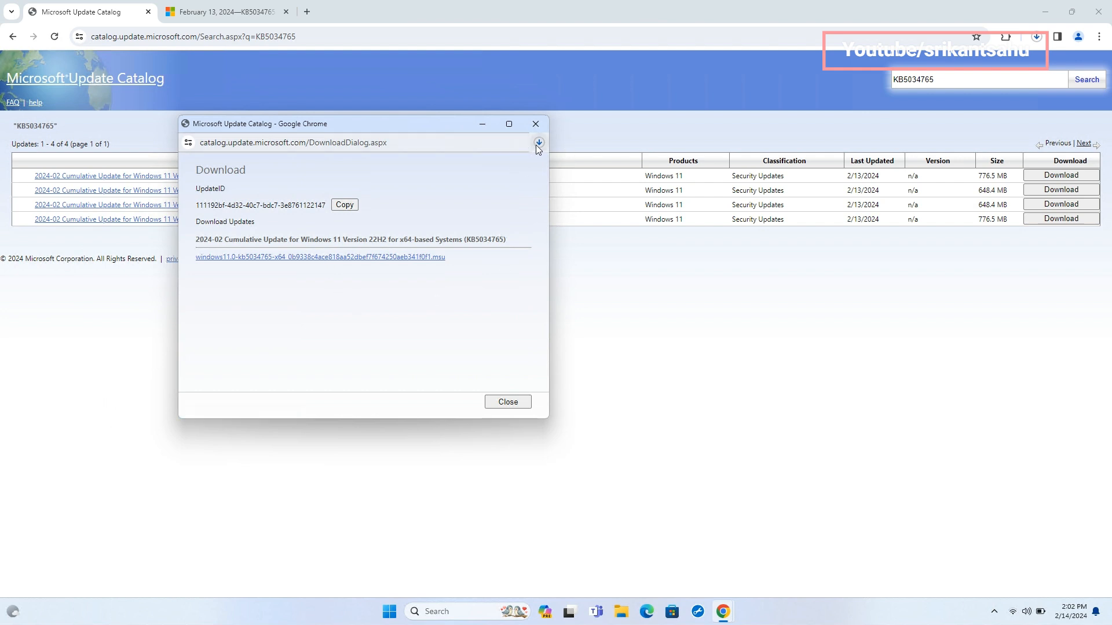
{"action": "left_click", "coordinate": [539, 142]}
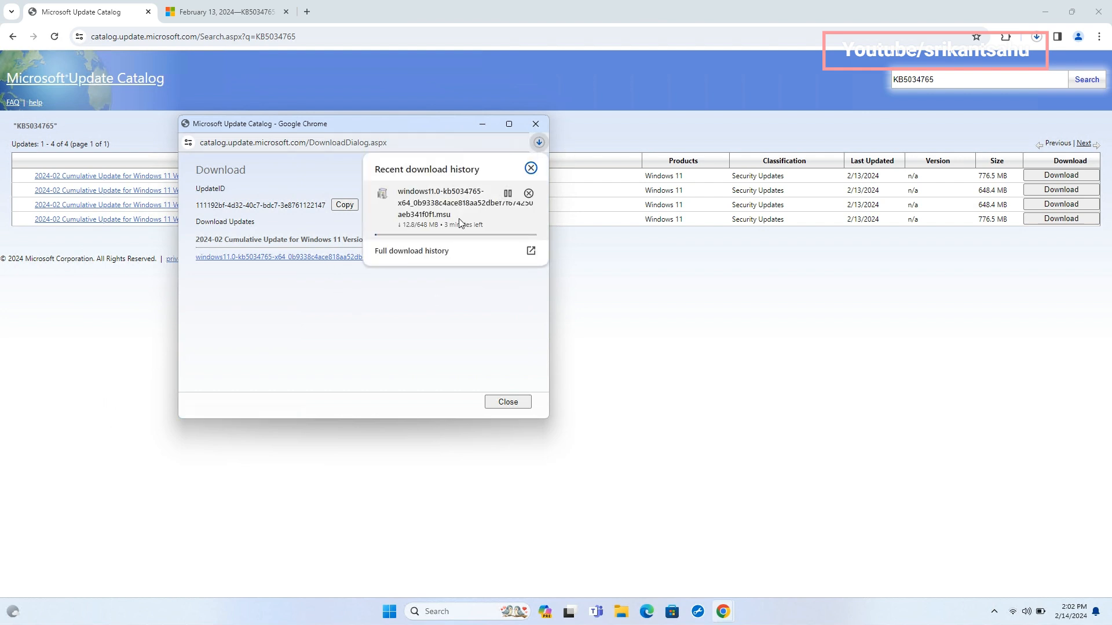